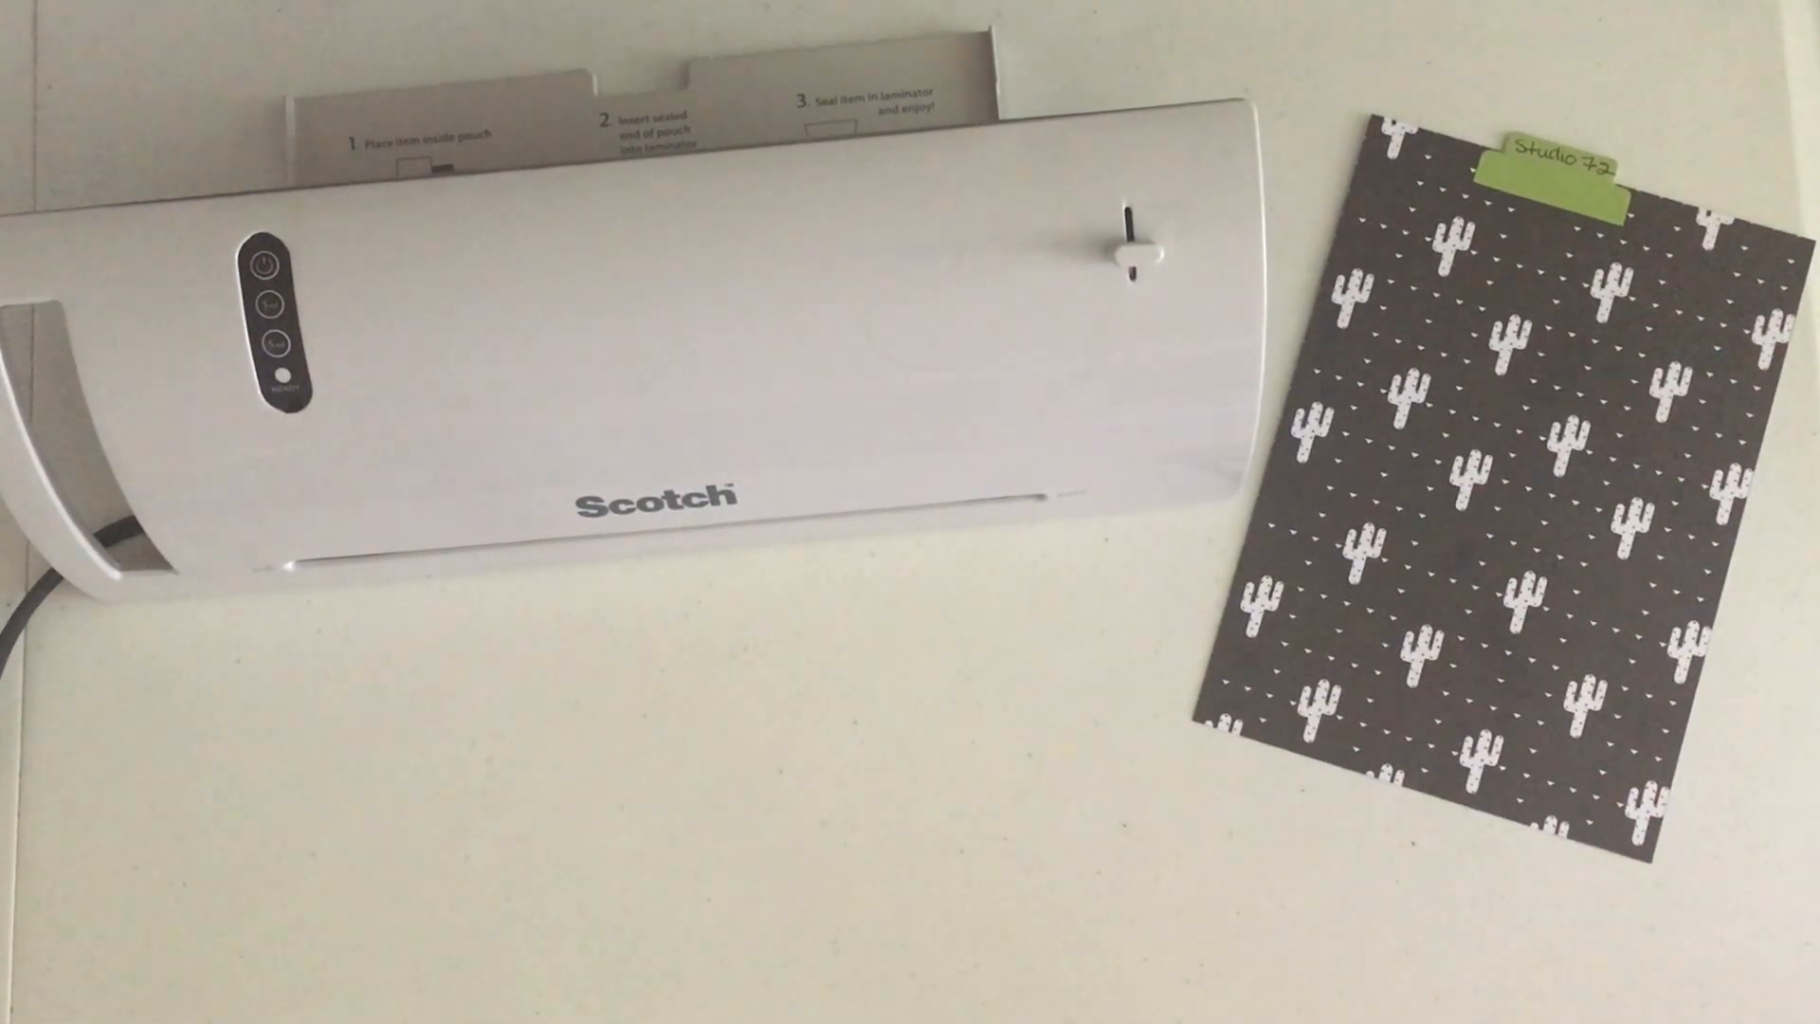
pyautogui.click(265, 265)
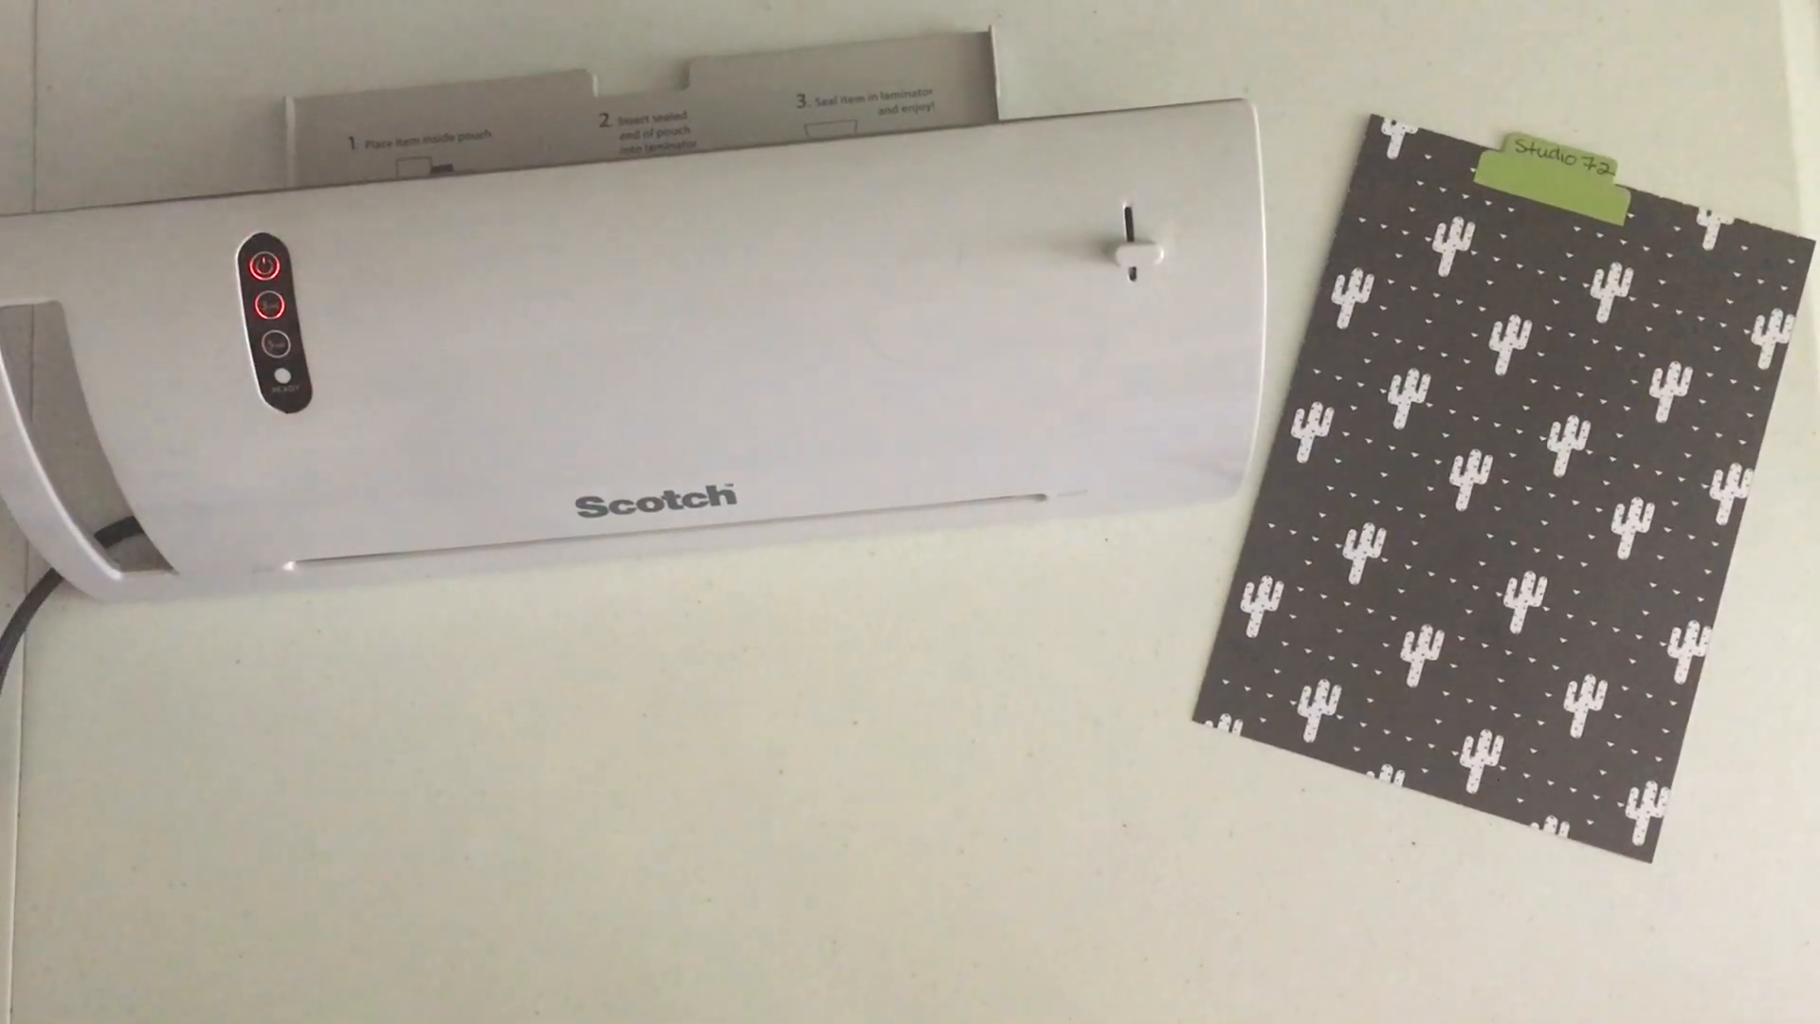